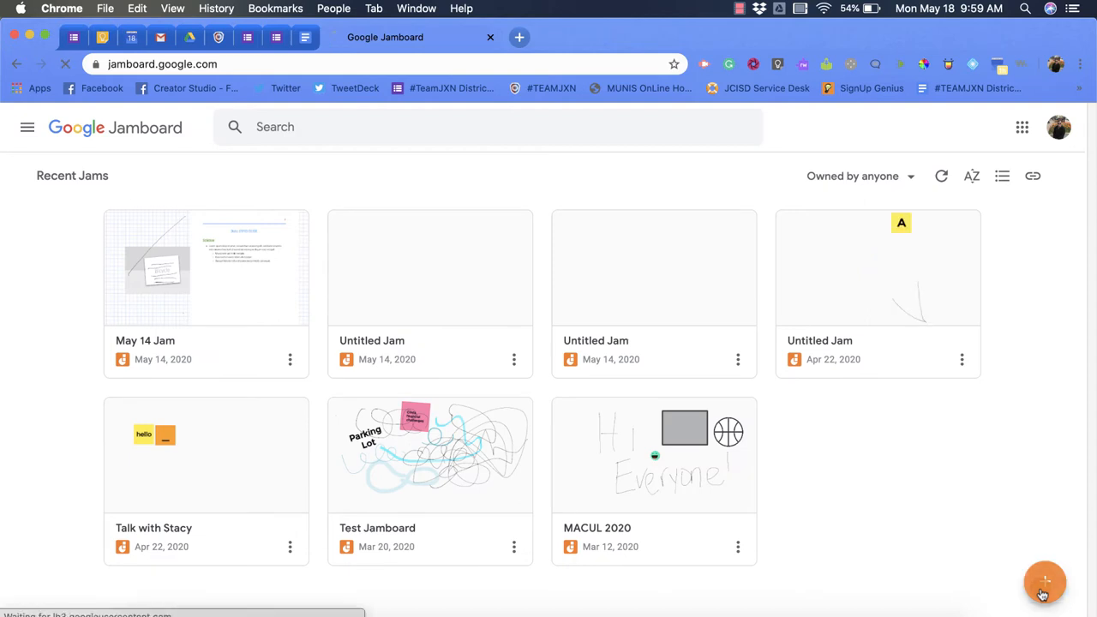
Create a new blank Untitled Jam from the Jamboard home page's + button.
left_click(1046, 583)
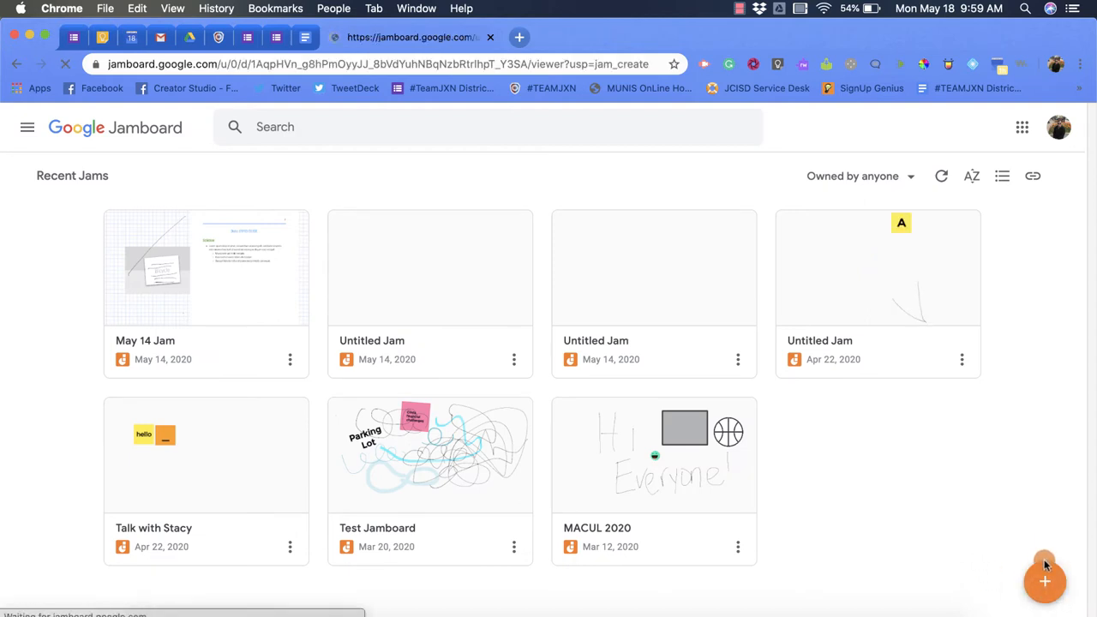
left_click(1046, 581)
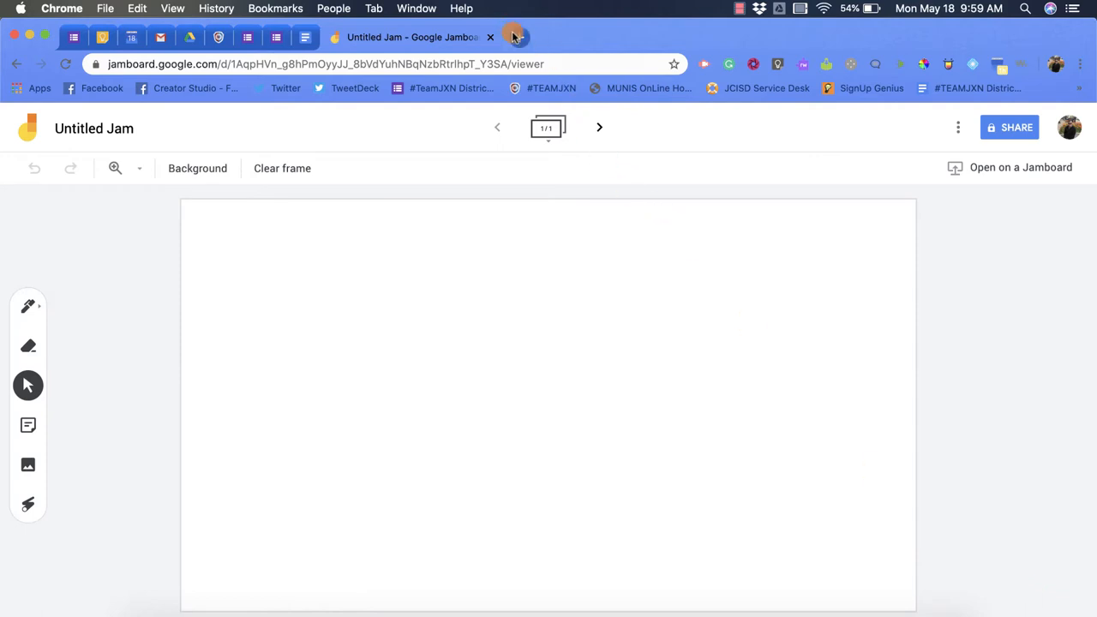
left_click(515, 38)
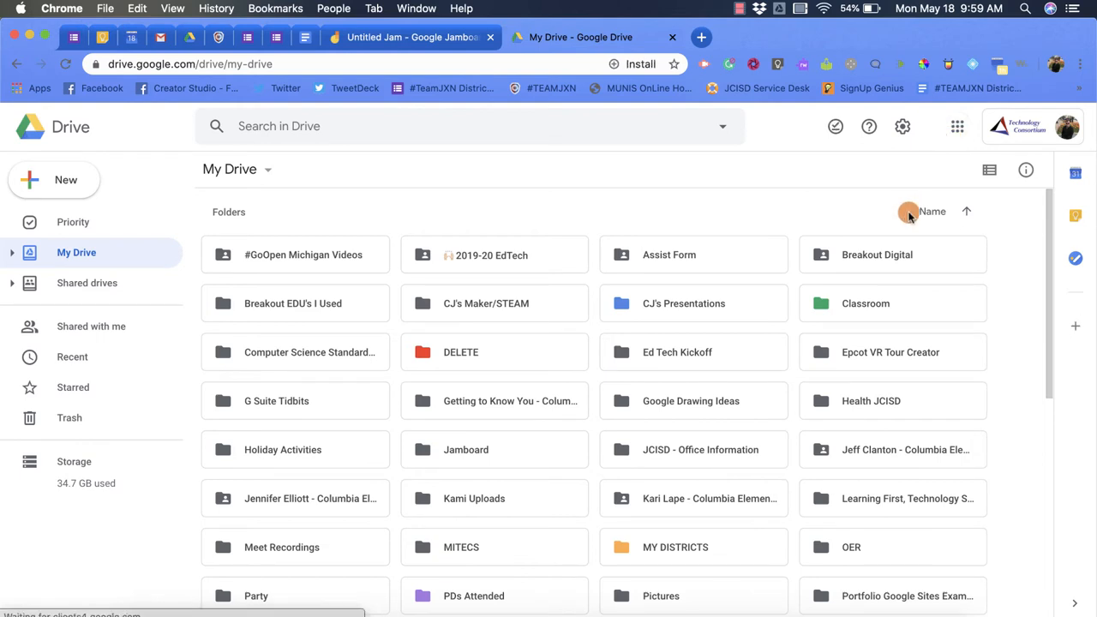
mouse_move(754, 195)
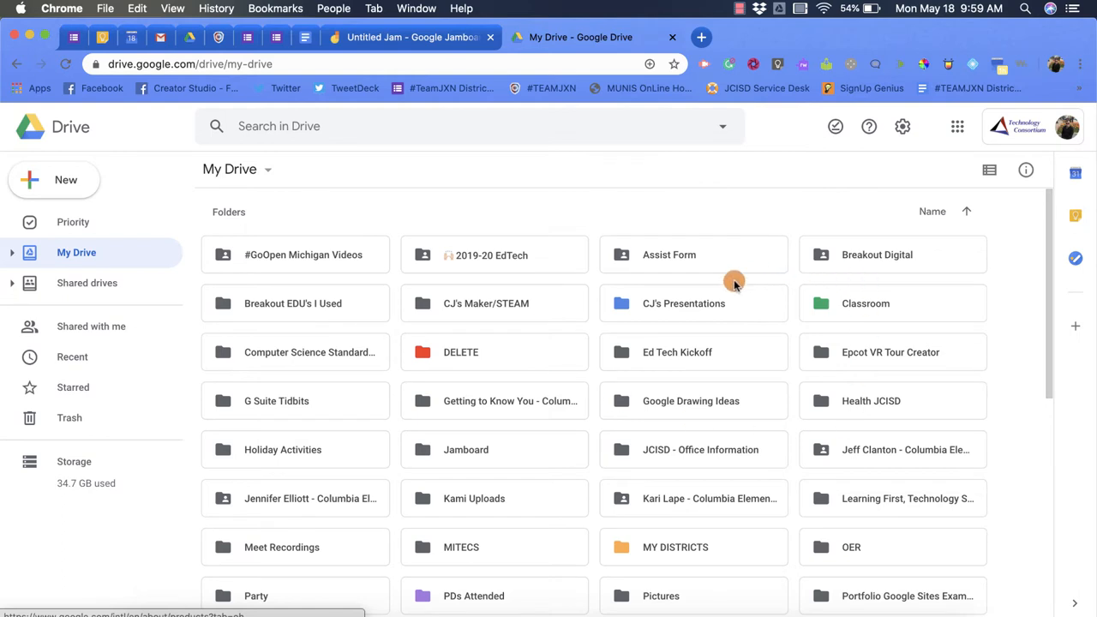
mouse_move(436, 463)
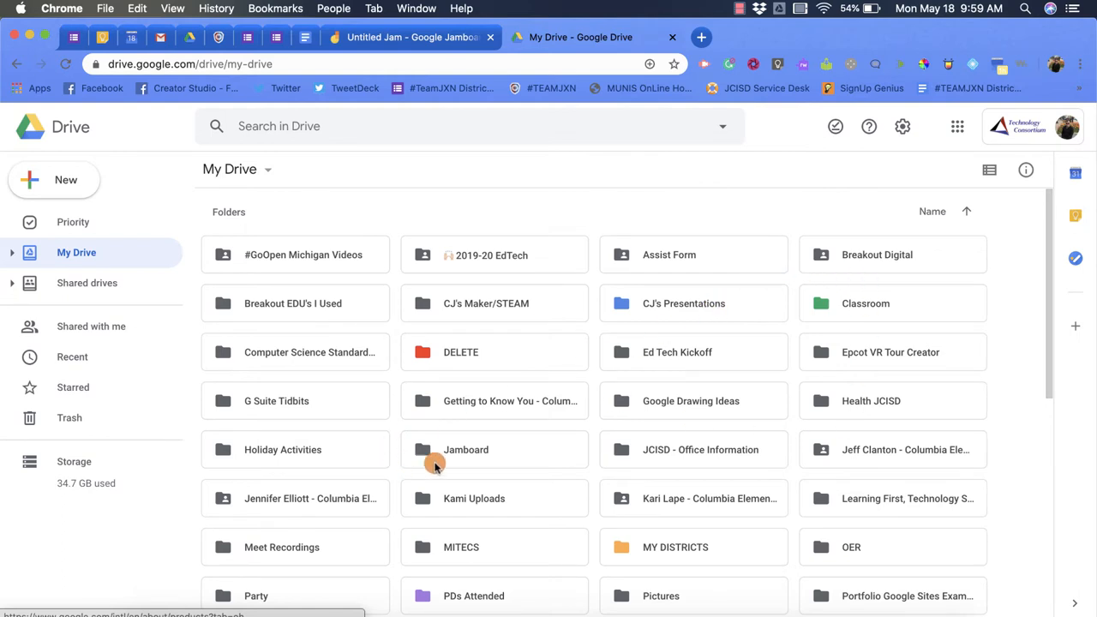
mouse_move(480, 442)
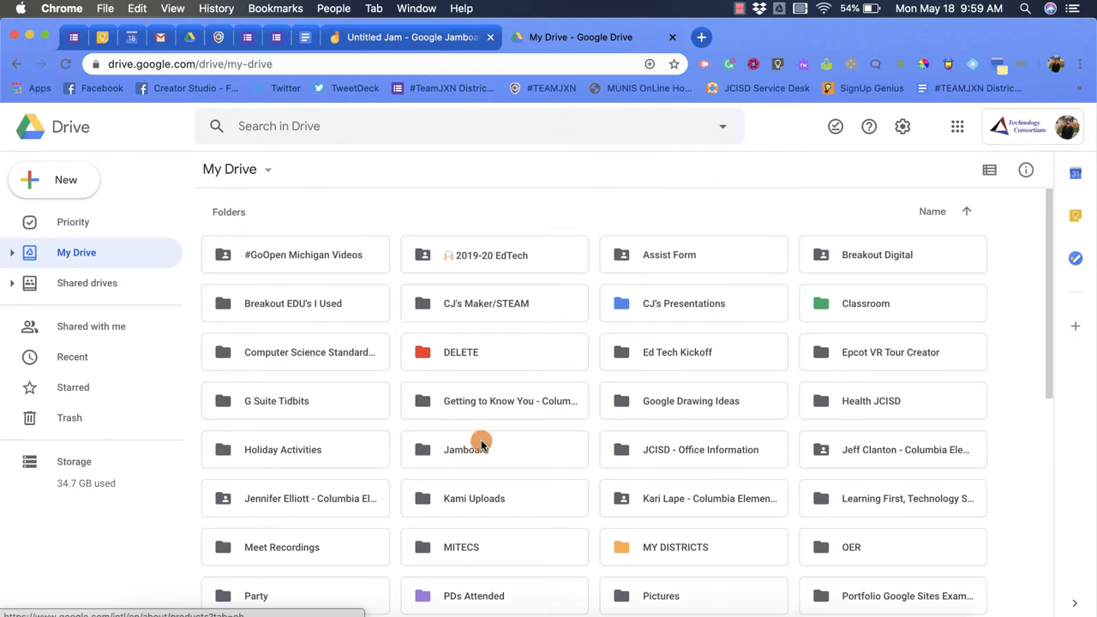
Open the Jamboard folder in My Drive to see its jam files.
double_click(466, 449)
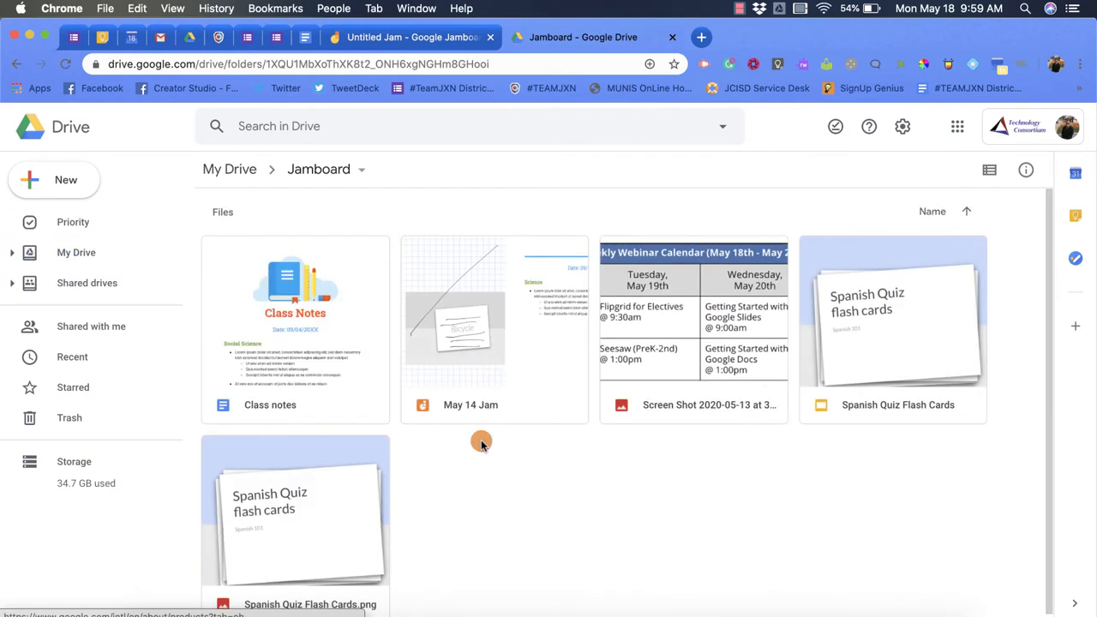
mouse_move(466, 441)
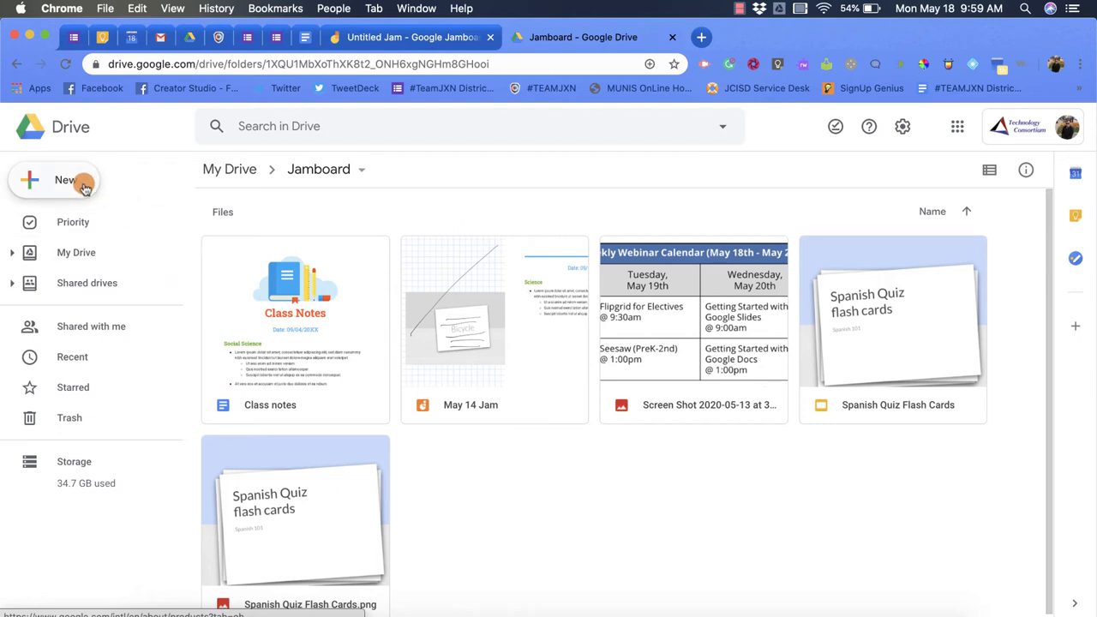
Start a new Google Jamboard file from the Drive New > More menu in this folder.
left_click(65, 180)
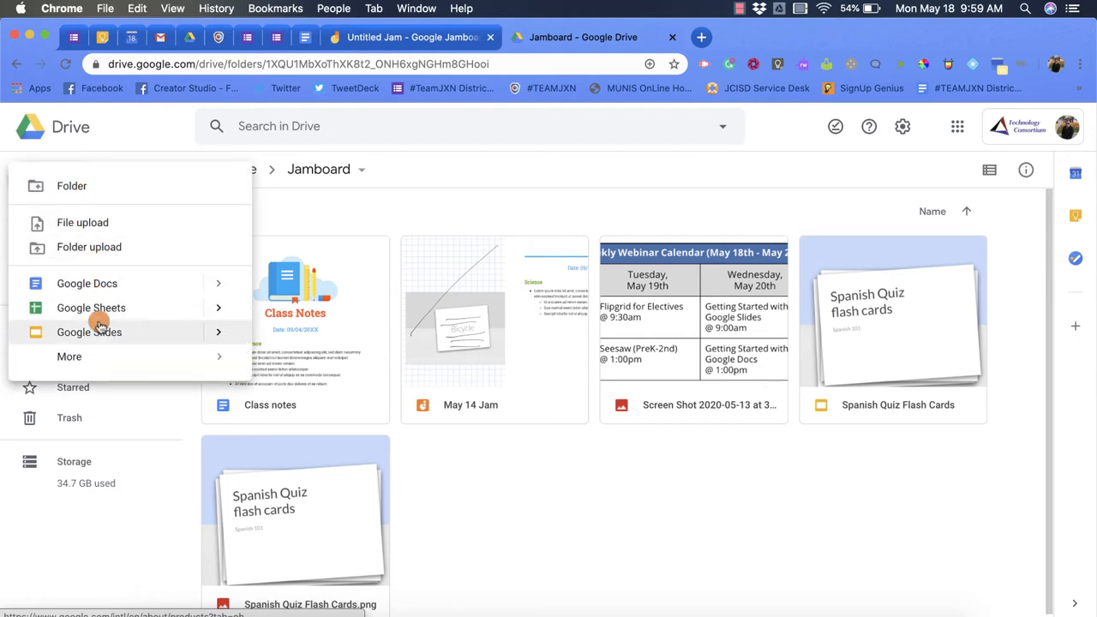
left_click(69, 356)
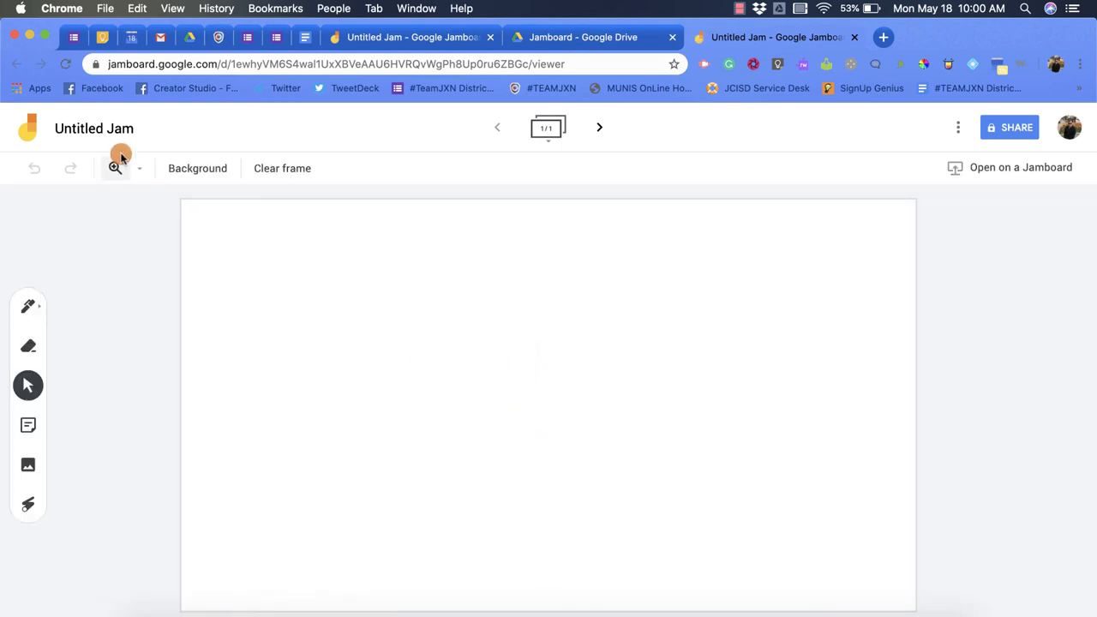
Rename the untitled jam to 'Example May 18' and return to the Drive folder view.
left_click(93, 127)
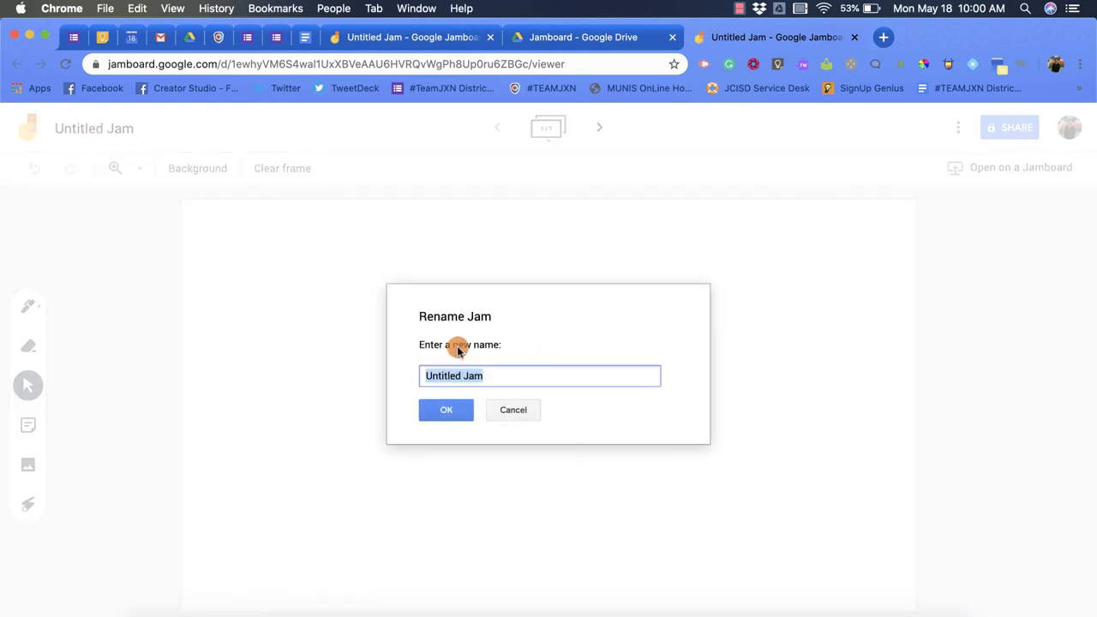
type("Example May")
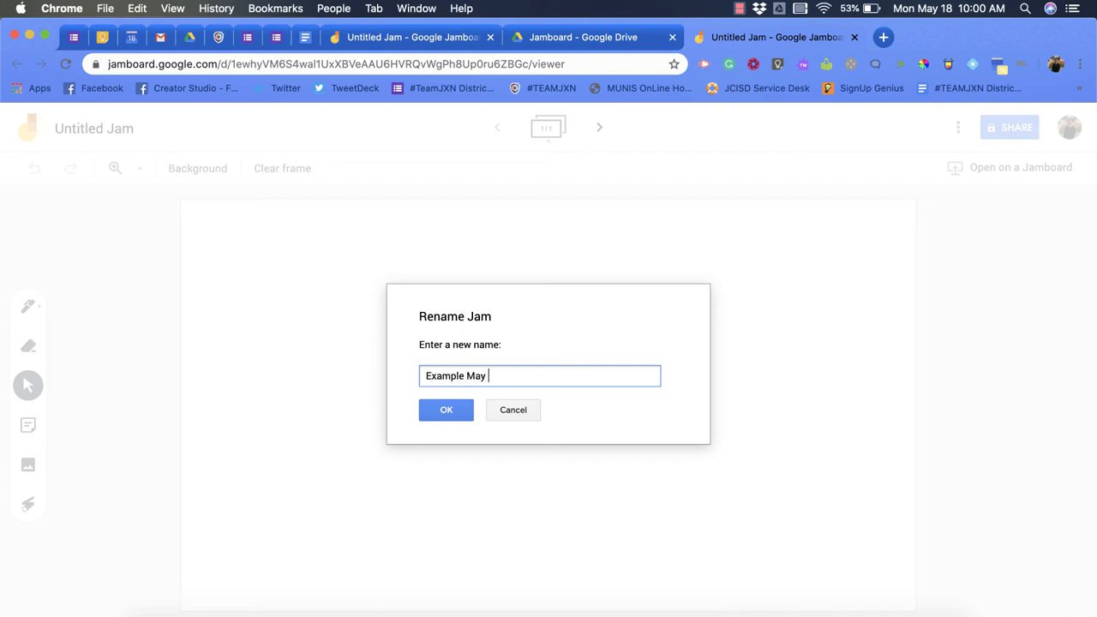
left_click(446, 409)
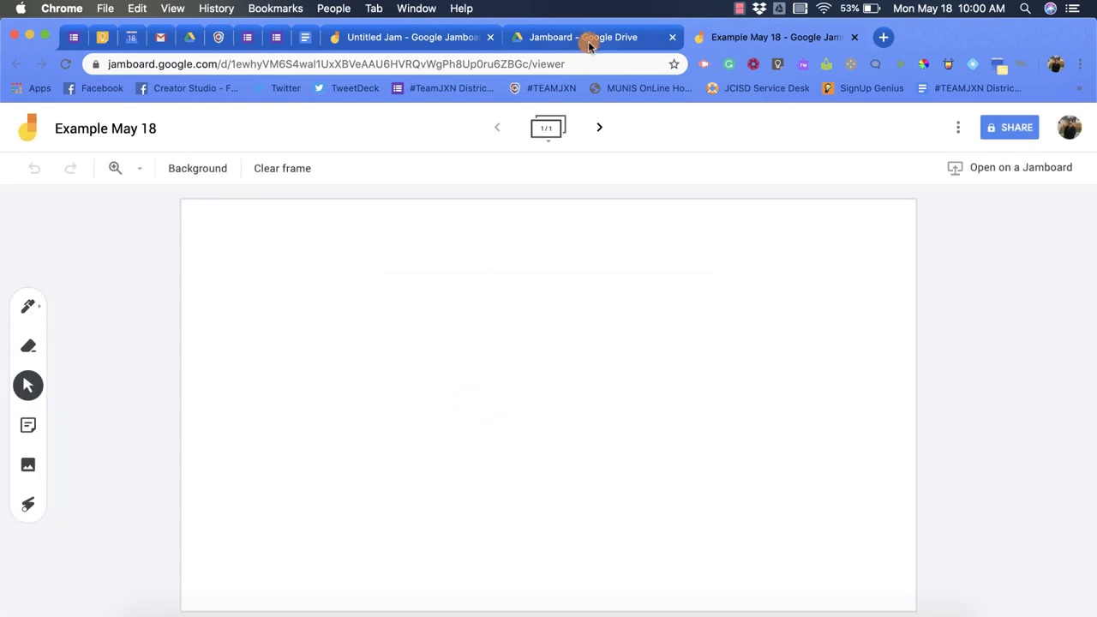
left_click(17, 63)
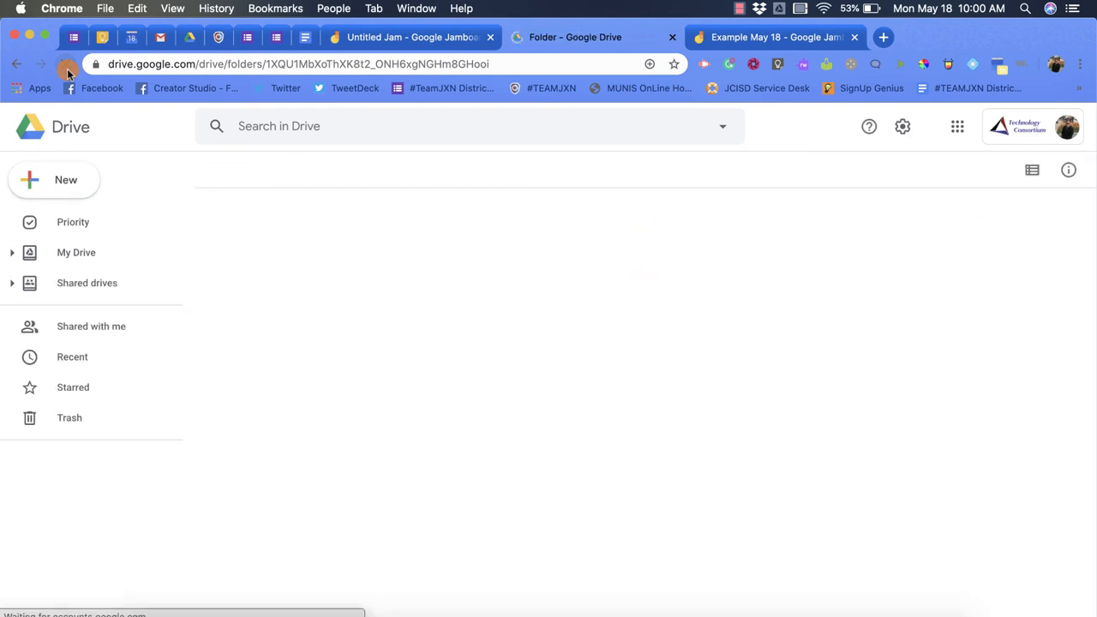
Reload the Jamboard folder so the 'Example May 18' jam is listed.
left_click(65, 63)
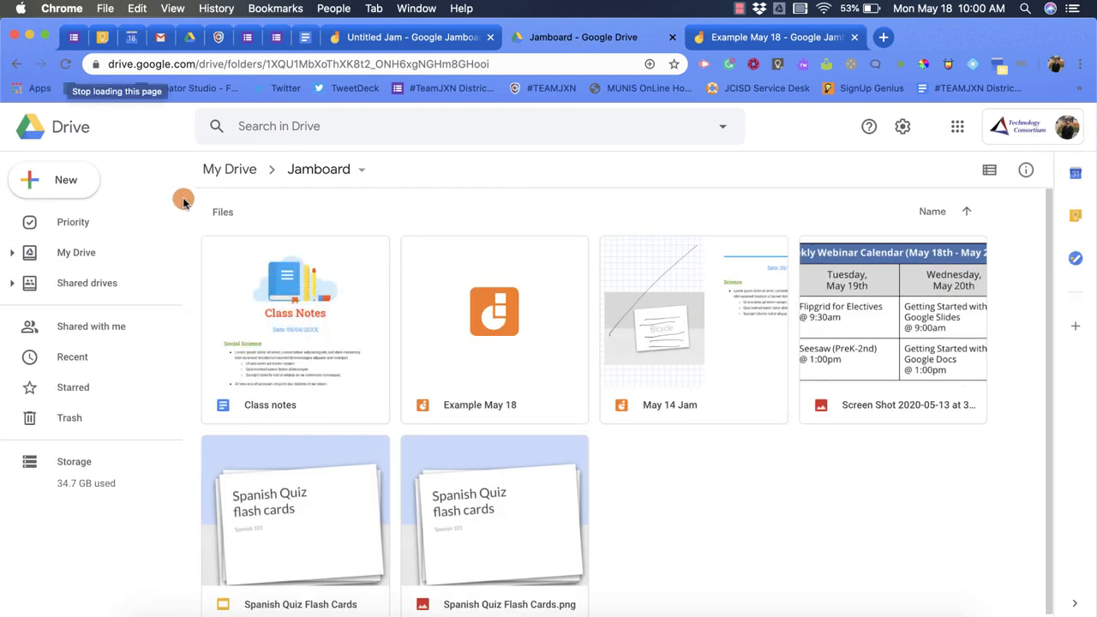